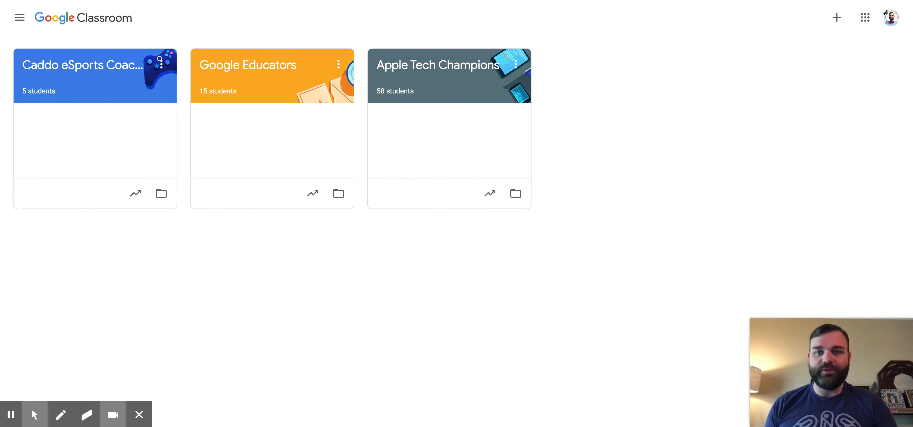
mouse_move(302, 282)
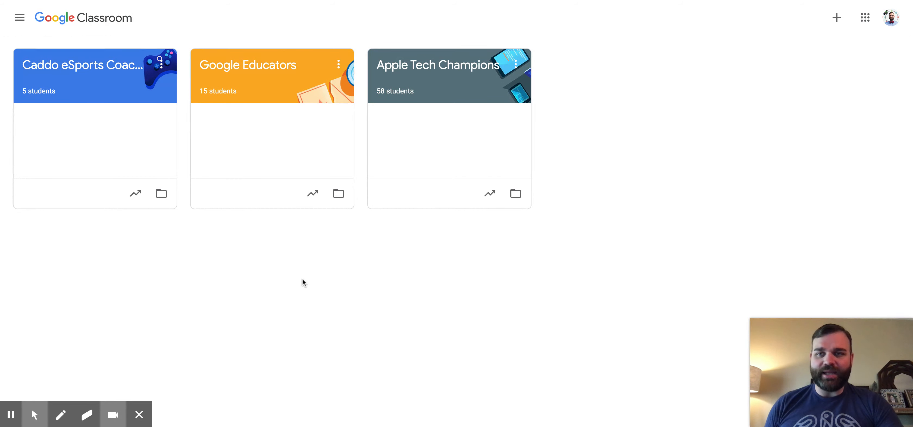
mouse_move(315, 279)
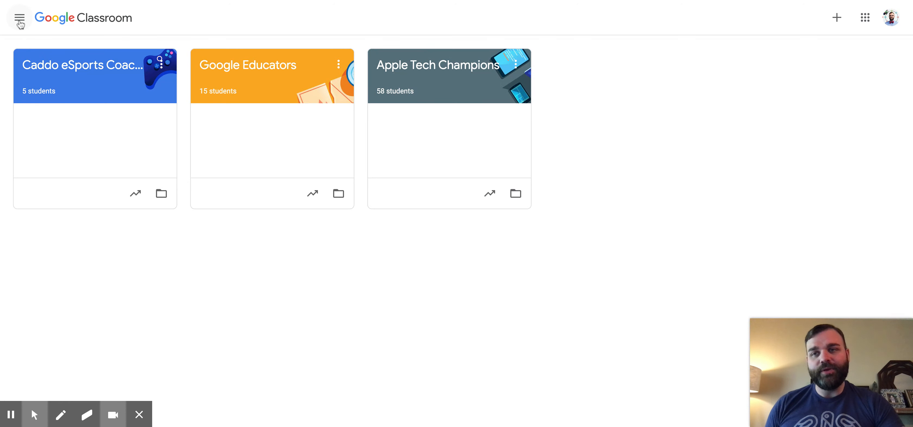
Reveal the main navigation menu listing classes, calendar, archived classes and Settings
left_click(19, 18)
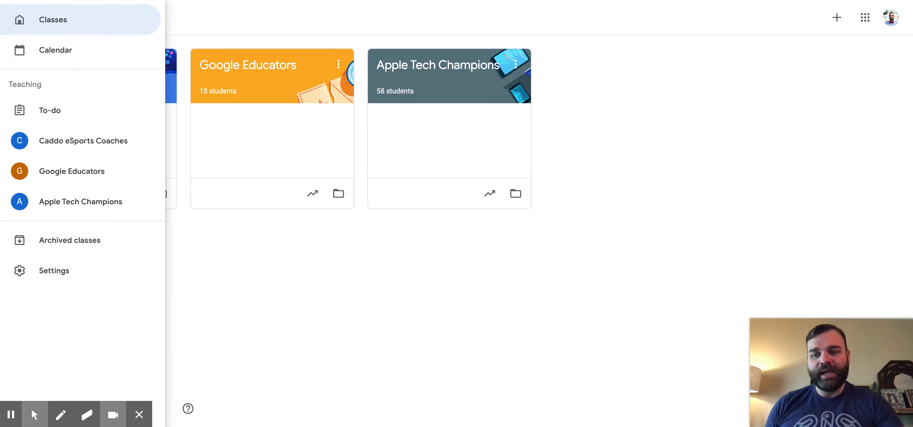
mouse_move(54, 270)
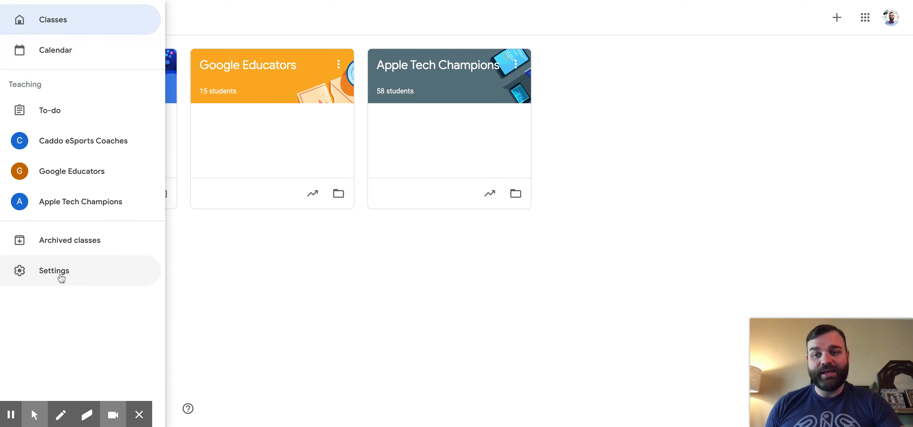
Go to the Settings page and bring the Notifications section into view
left_click(54, 270)
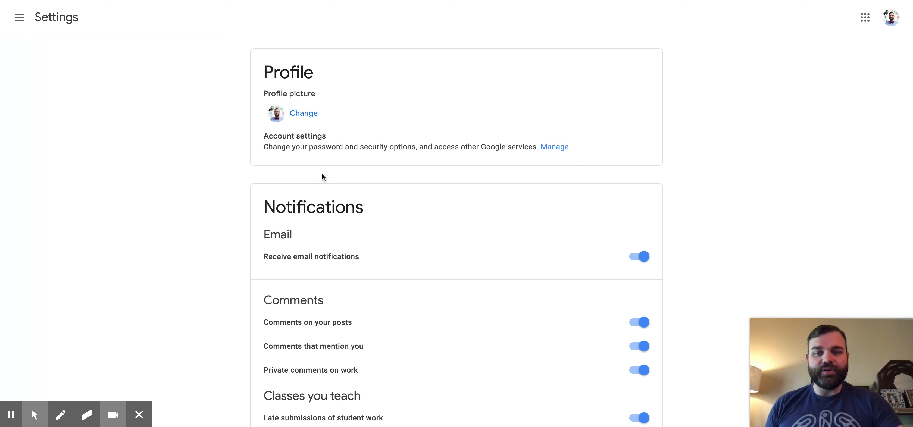
scroll("down", 3)
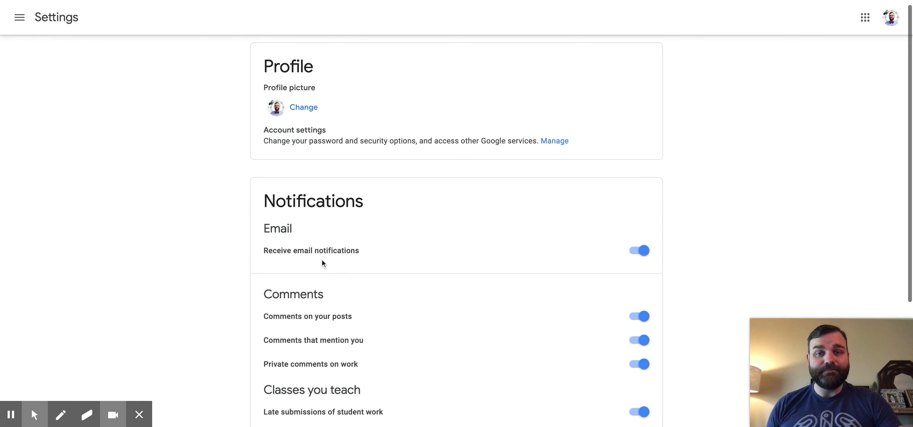
scroll("down", 3)
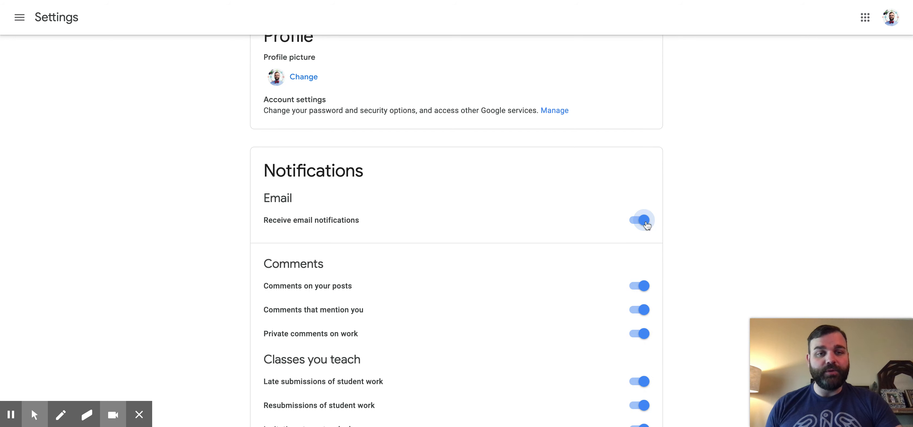
Switch off 'Receive email notifications', hiding the individual notification categories
left_click(638, 220)
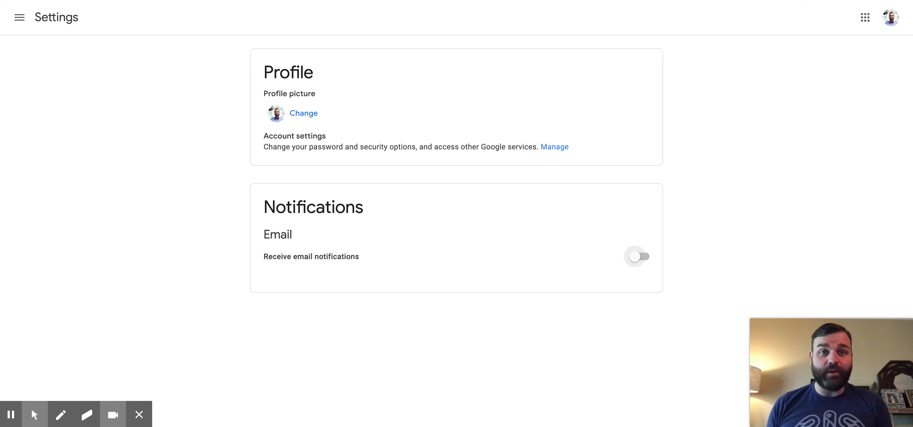
mouse_move(668, 274)
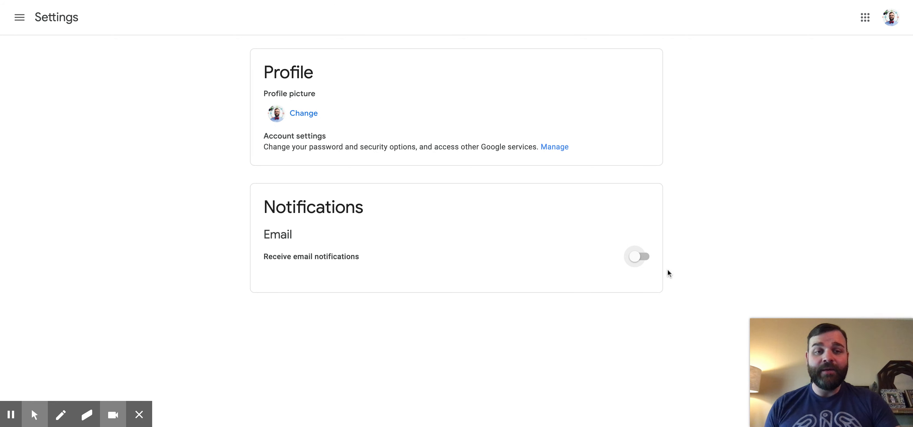
Switch 'Receive email notifications' back on and review the restored comment, class and per-class options
left_click(636, 256)
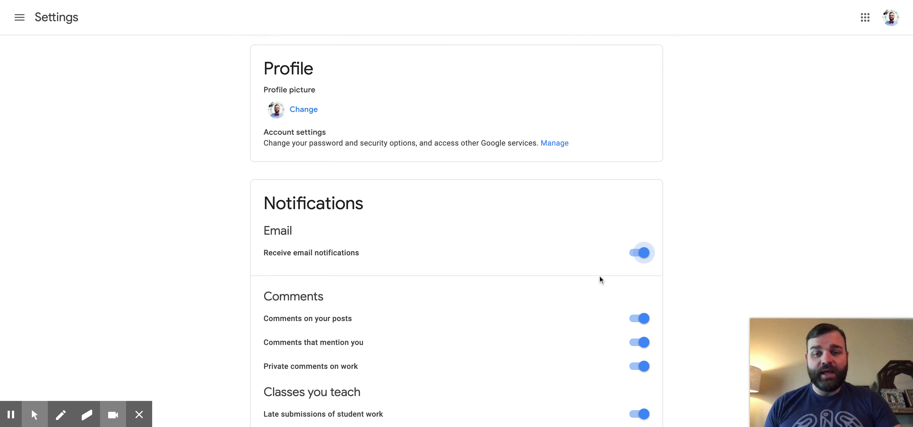
scroll("down", 3)
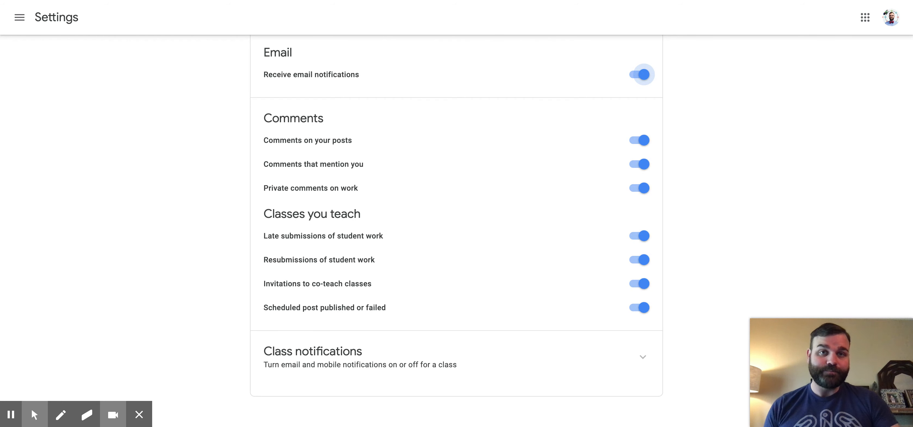
scroll("up", 3)
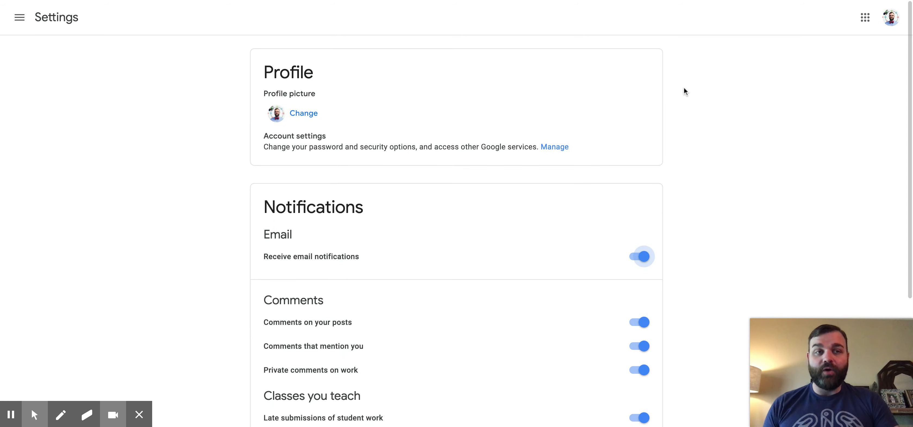
mouse_move(829, 3)
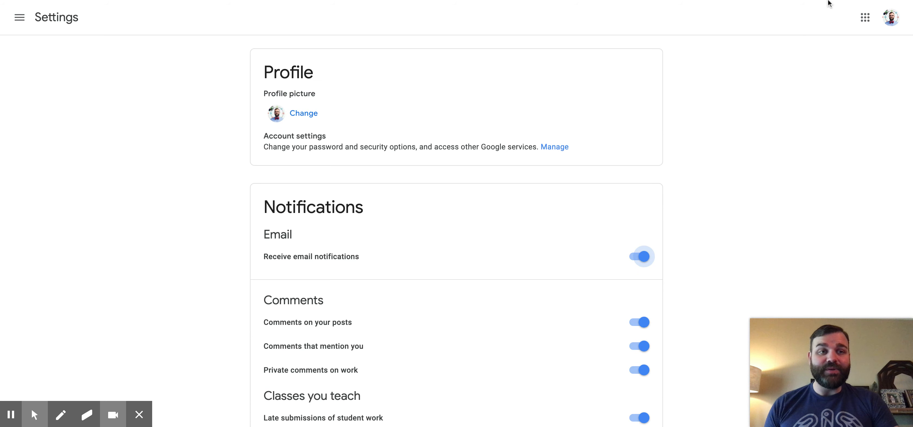
left_click(638, 256)
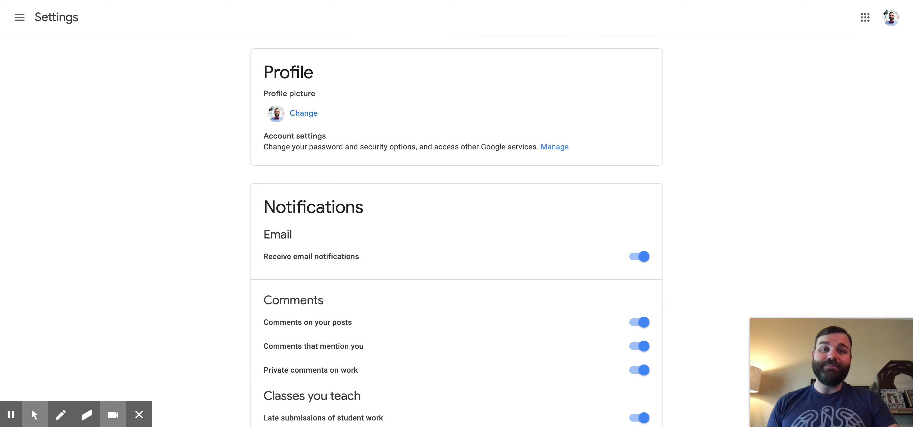